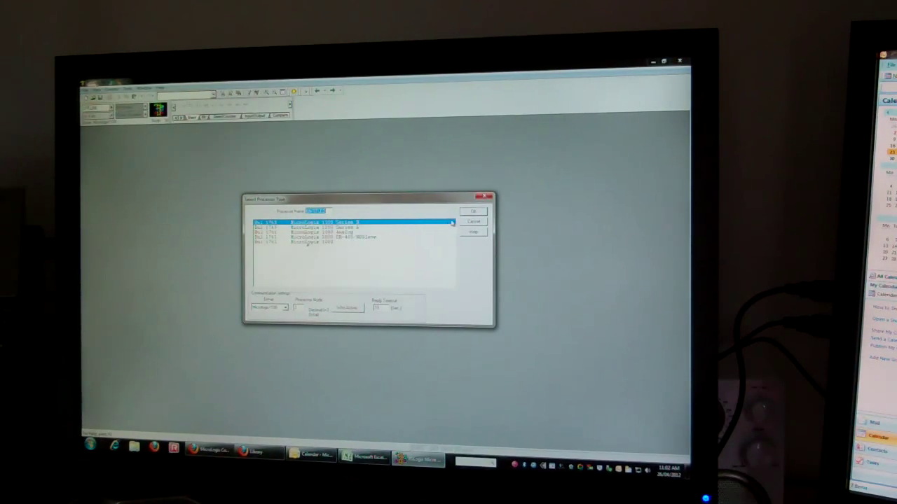
- Confirm Bul.1763 MicroLogix 1100 Series B as the processor for the new project
click(474, 211)
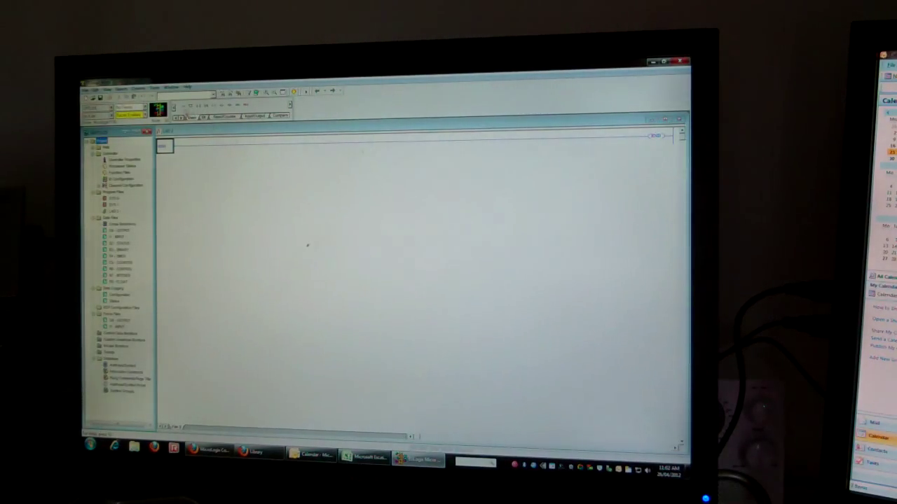
- Start opening the saved timer ladder program from the File menu
click(94, 88)
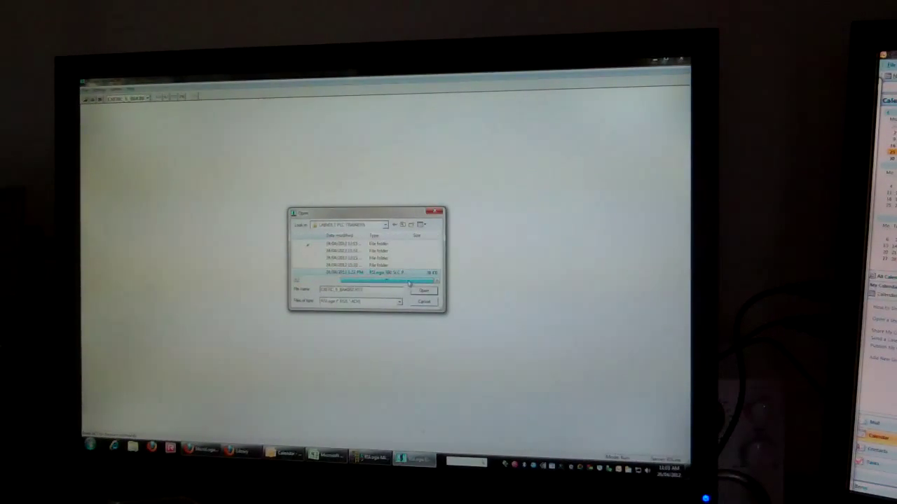
- Open the selected .RSS training program in RSLogix Emulate 500
click(423, 290)
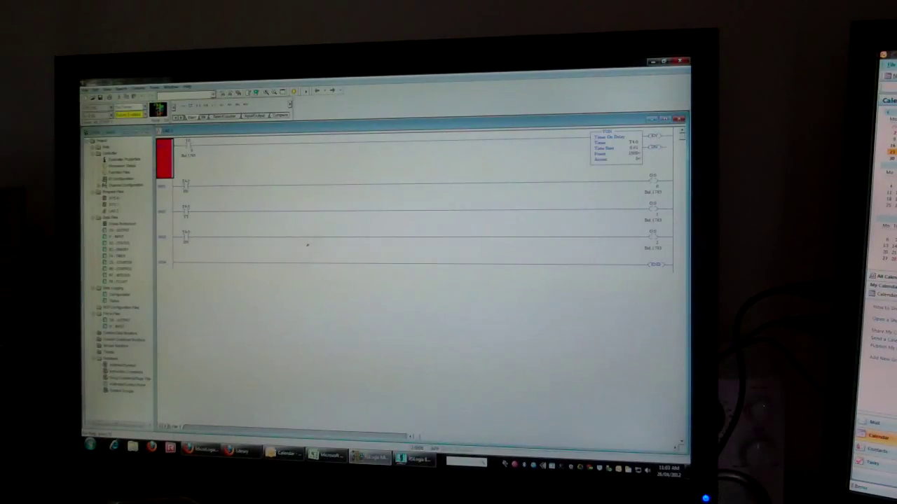
- Return to RSLogix Micro Starter Lite and open System Comms
click(89, 88)
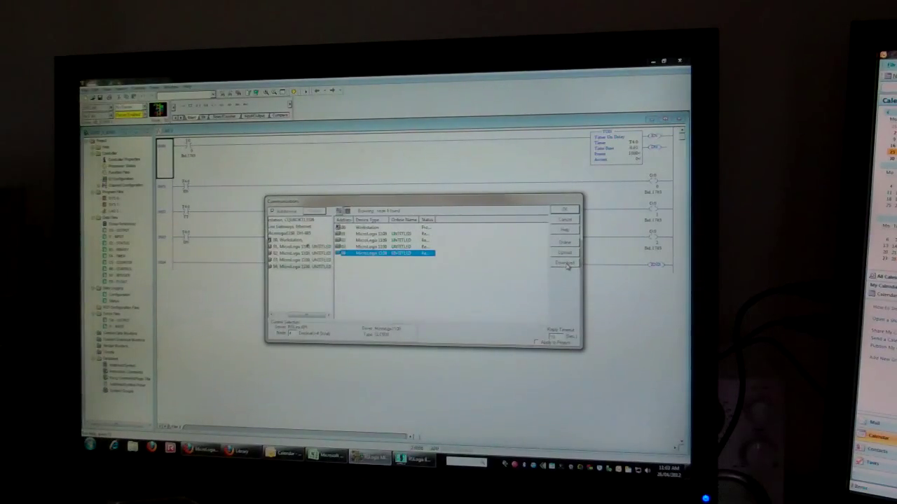
- Download the timer program to the emulated MicroLogix 1100, accepting the backup notice
click(563, 263)
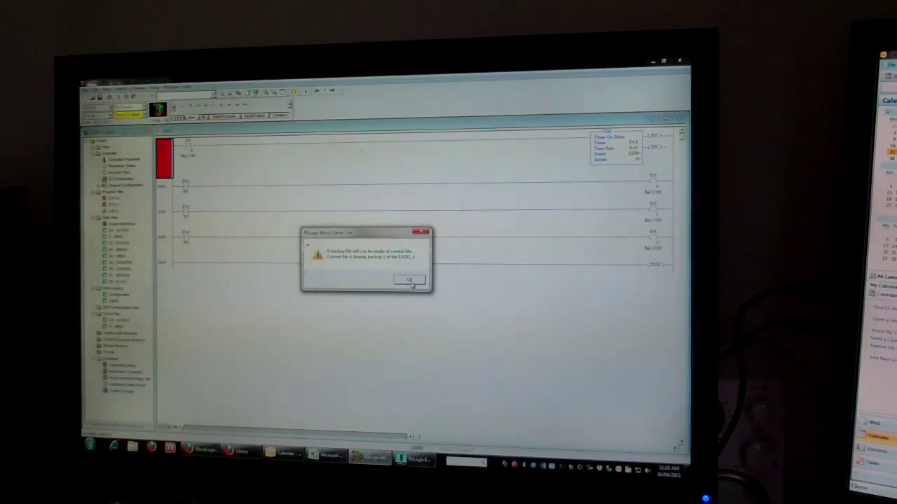
click(408, 281)
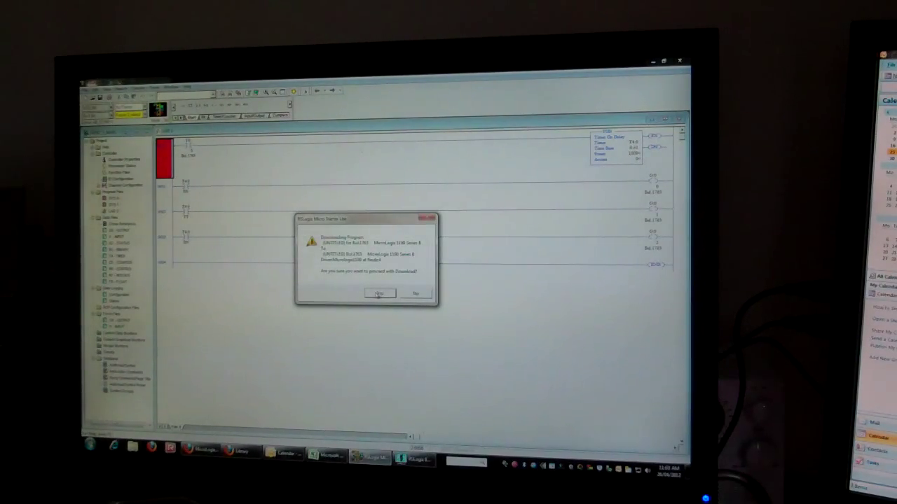
click(380, 293)
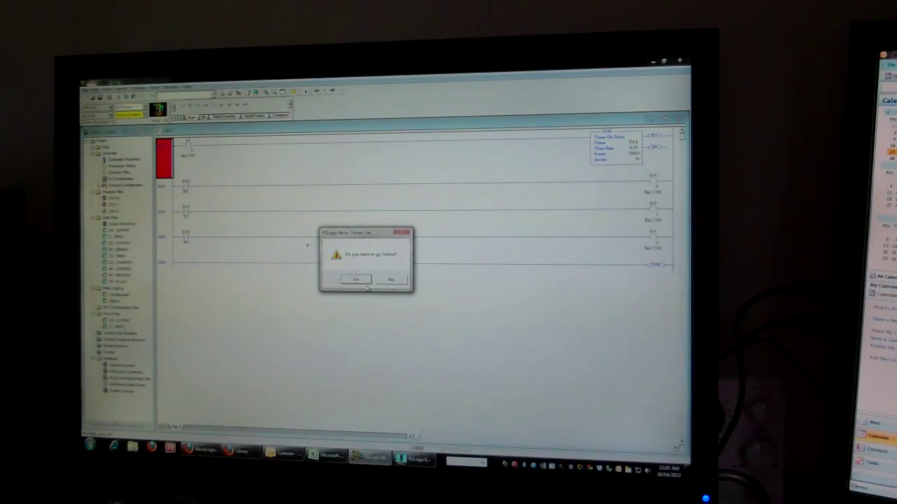